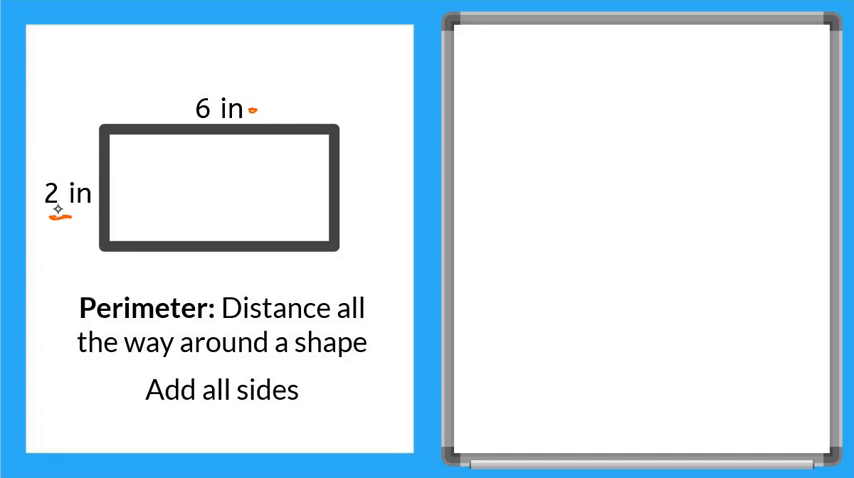
{"action": "mouse_move", "coordinate": [350, 214]}
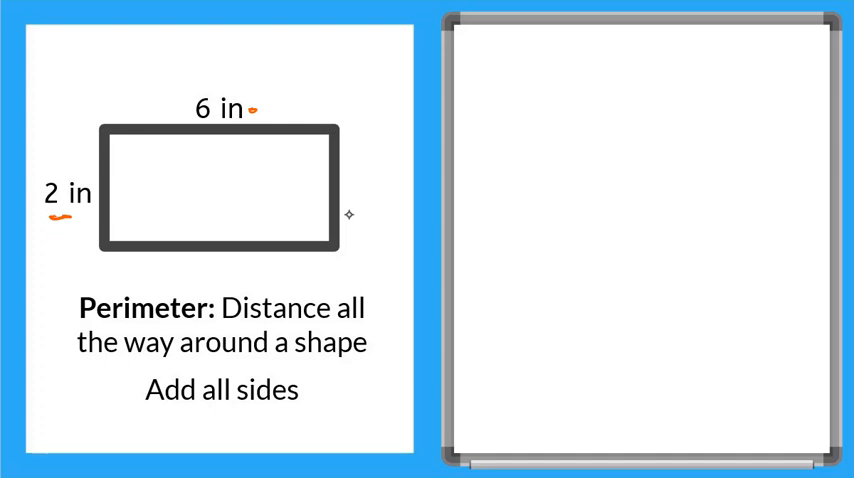
{"action": "mouse_move", "coordinate": [58, 218]}
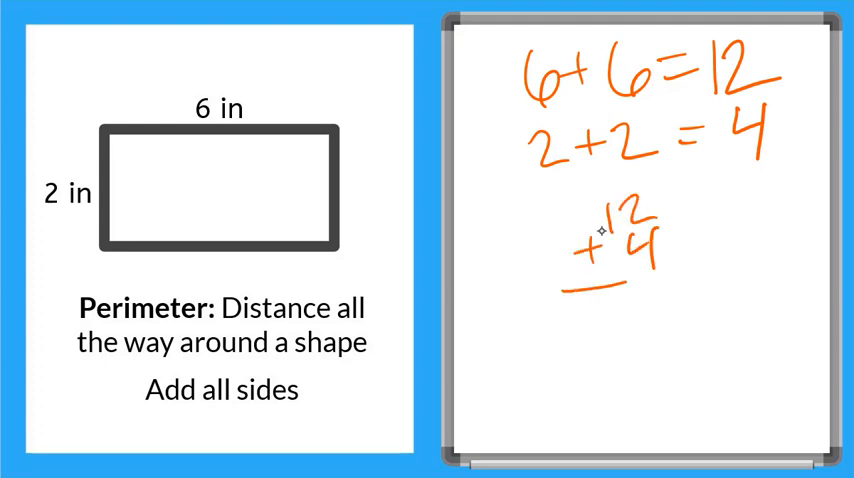
Step: Underline 12 + 4, write the total 16, and label the perimeter P =
{"action": "left_click_drag", "start_coordinate": [570, 290], "coordinate": [675, 280]}
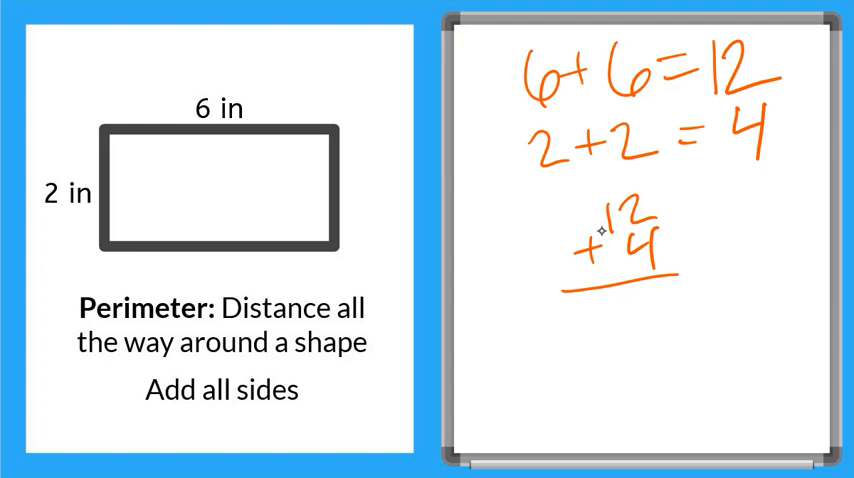
{"action": "type", "text": "16"}
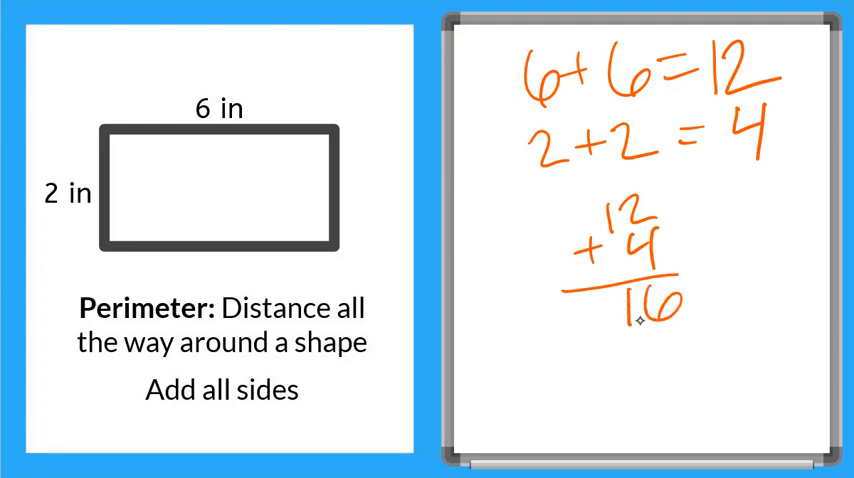
{"action": "mouse_move", "coordinate": [690, 308]}
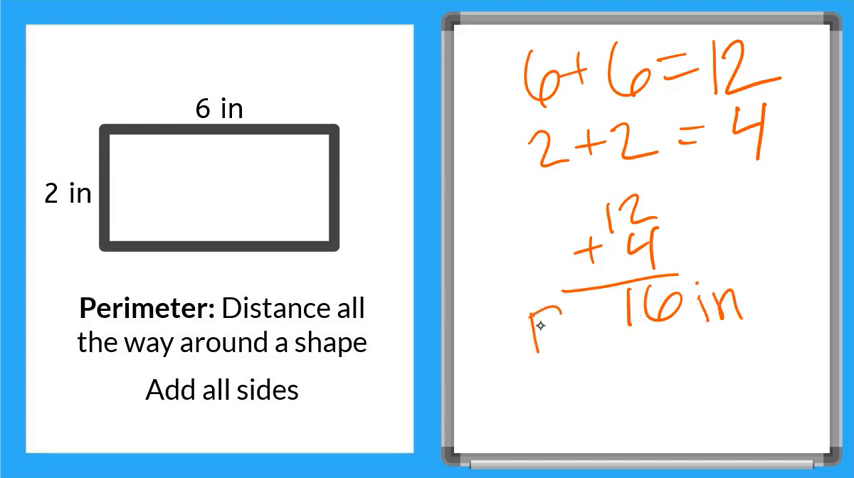
{"action": "type", "text": "P ="}
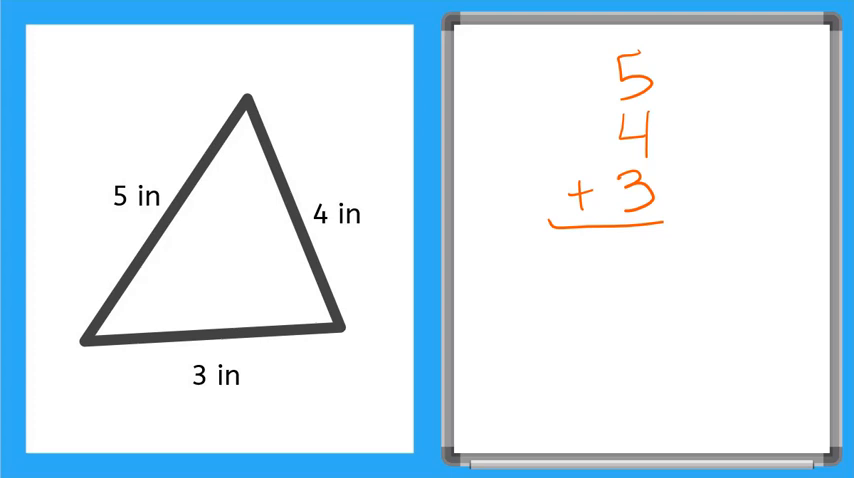
Step: Write the triangle's total as 12 in and label it P=
{"action": "type", "text": "12"}
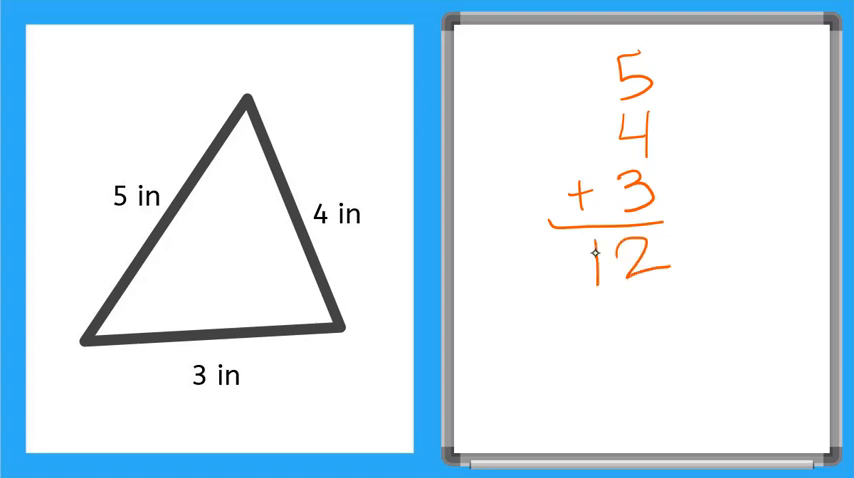
{"action": "type", "text": "1 in"}
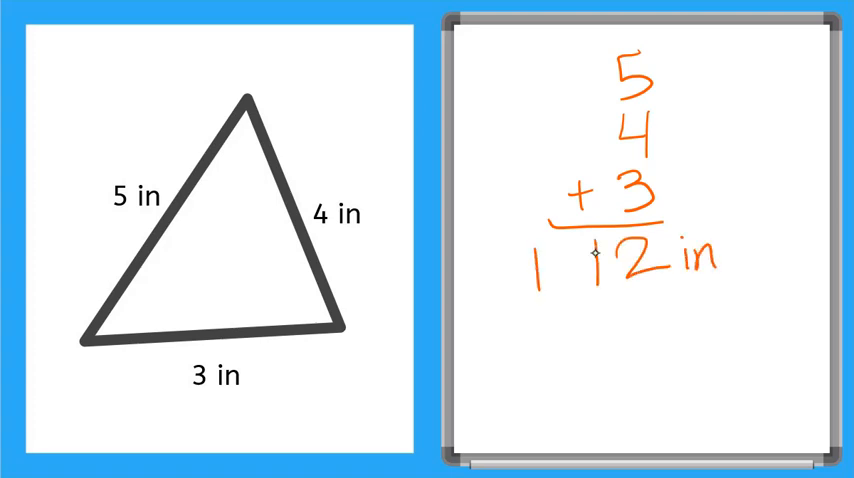
{"action": "type", "text": "P="}
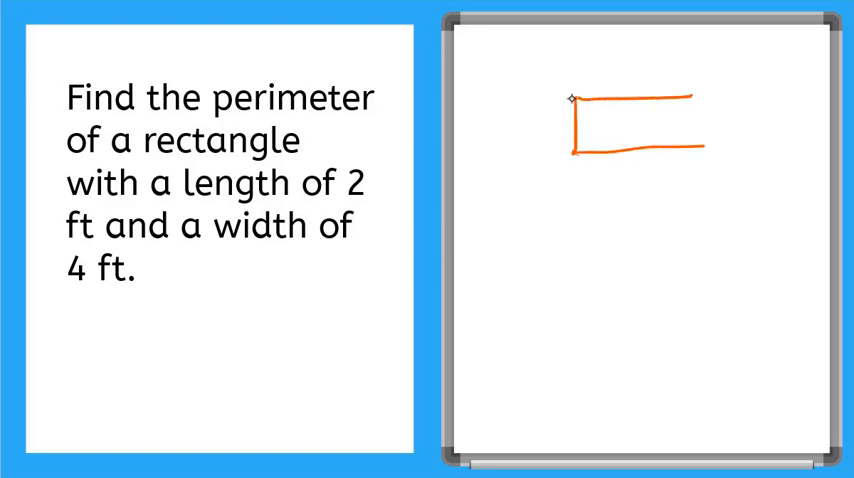
Step: Sketch the 2 ft by 4 ft rectangle and write 2+2=4
{"action": "left_click_drag", "start_coordinate": [705, 100], "coordinate": [705, 148]}
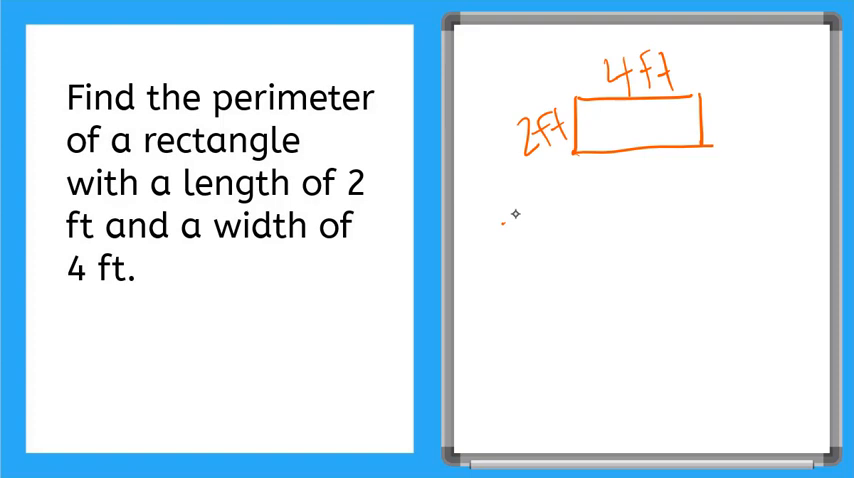
{"action": "type", "text": "2+2="}
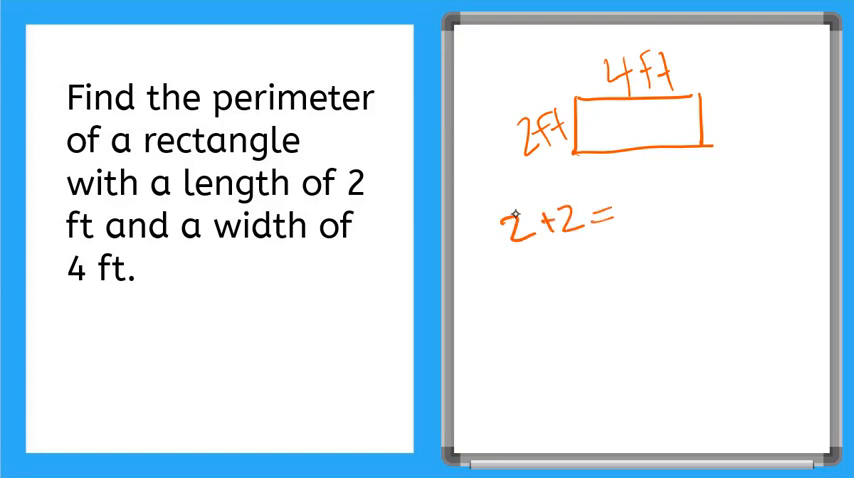
{"action": "type", "text": "4"}
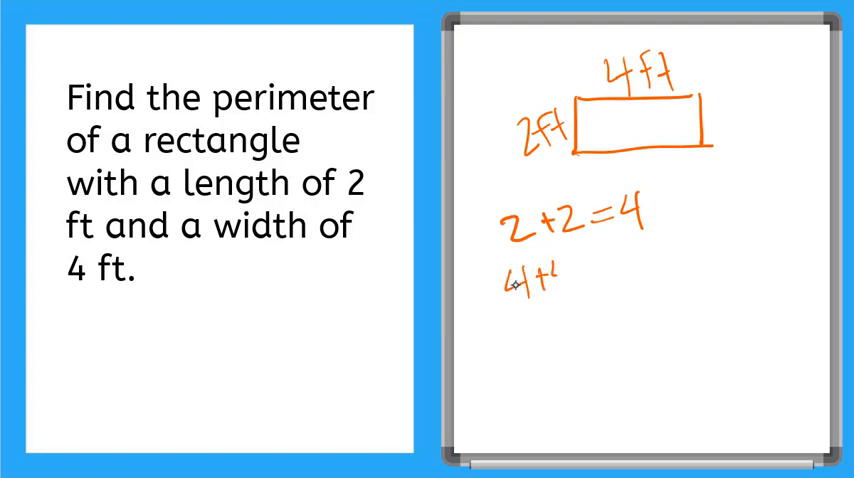
Step: Write 4+4=, underline 4 + 8, and total the perimeter as 12 ft
{"action": "type", "text": "4+4=8"}
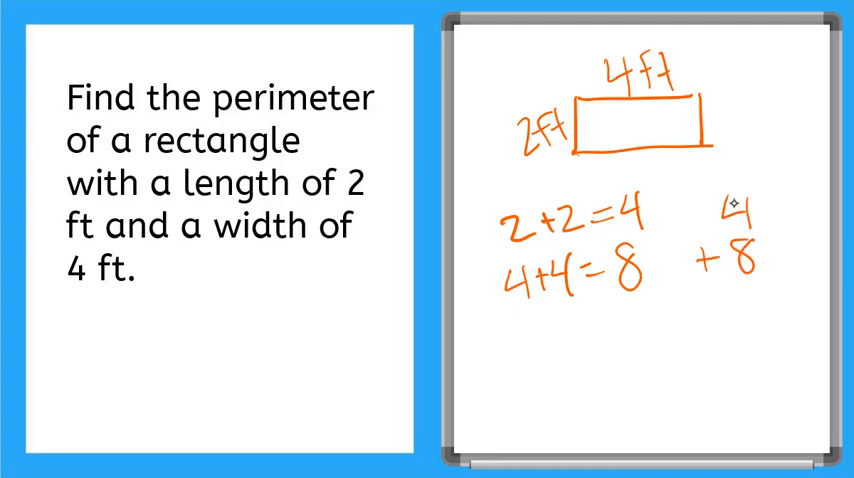
{"action": "left_click_drag", "start_coordinate": [680, 297], "coordinate": [785, 288]}
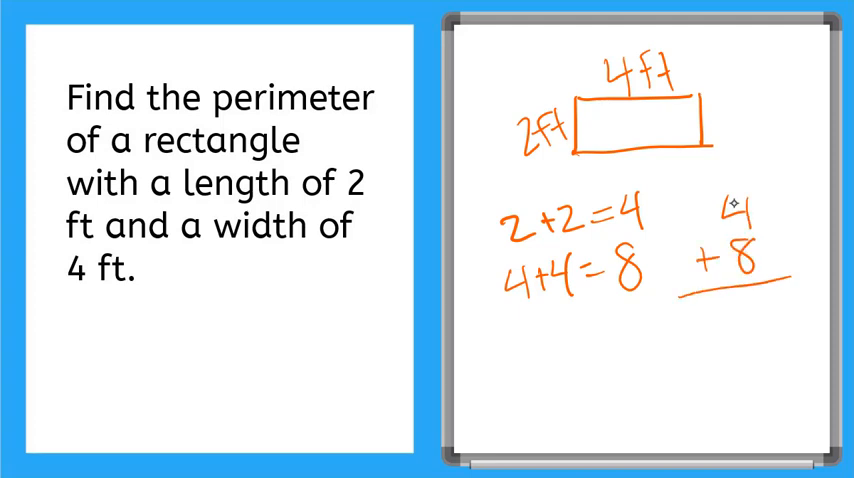
{"action": "mouse_move", "coordinate": [697, 330]}
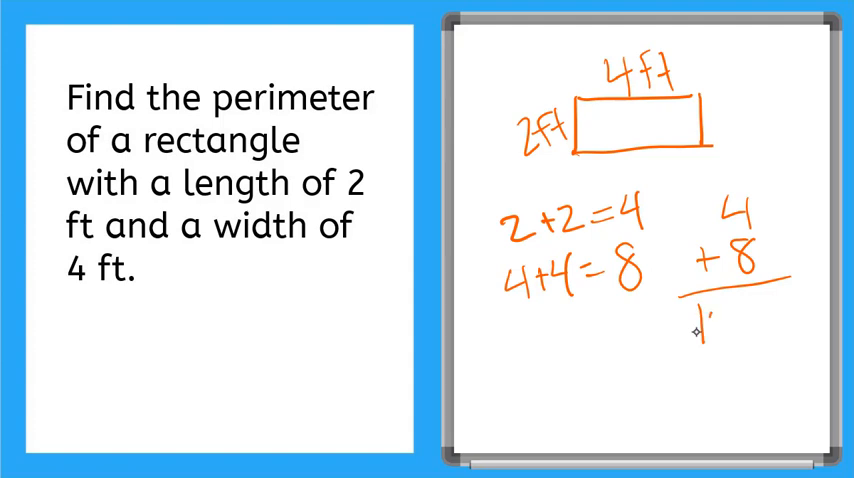
{"action": "type", "text": "12F"}
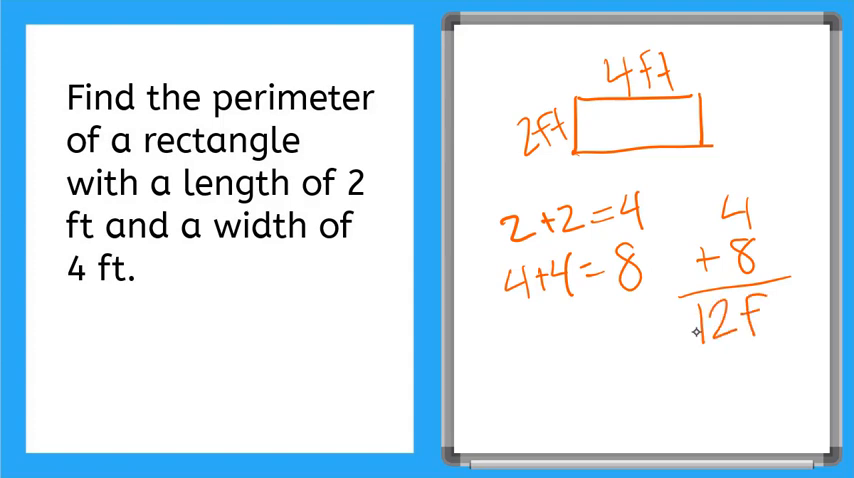